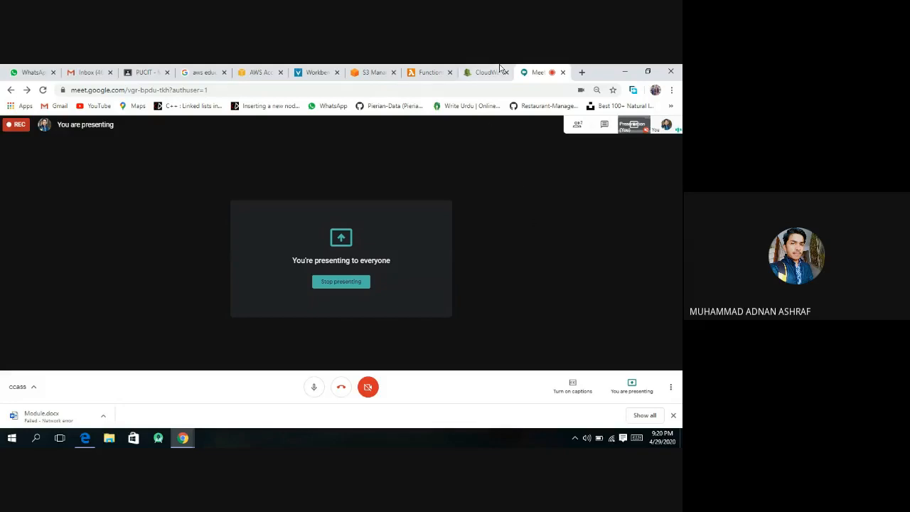
Step: Switch between the Lambda and S3 console tabs, ending on the Lambda Functions list
click(429, 71)
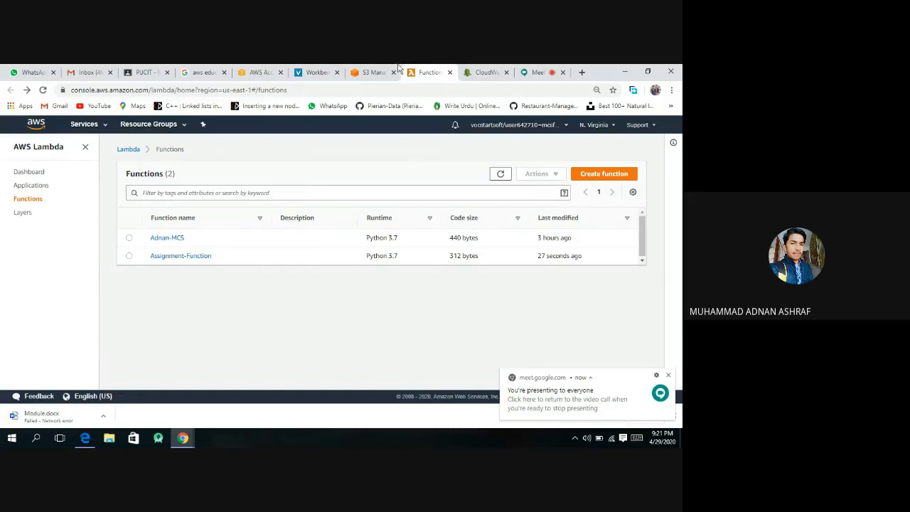
click(369, 71)
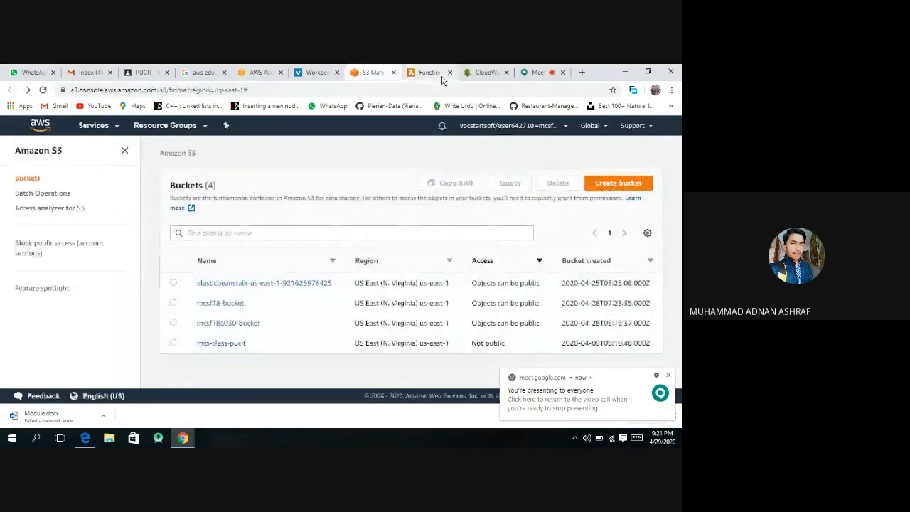
click(429, 71)
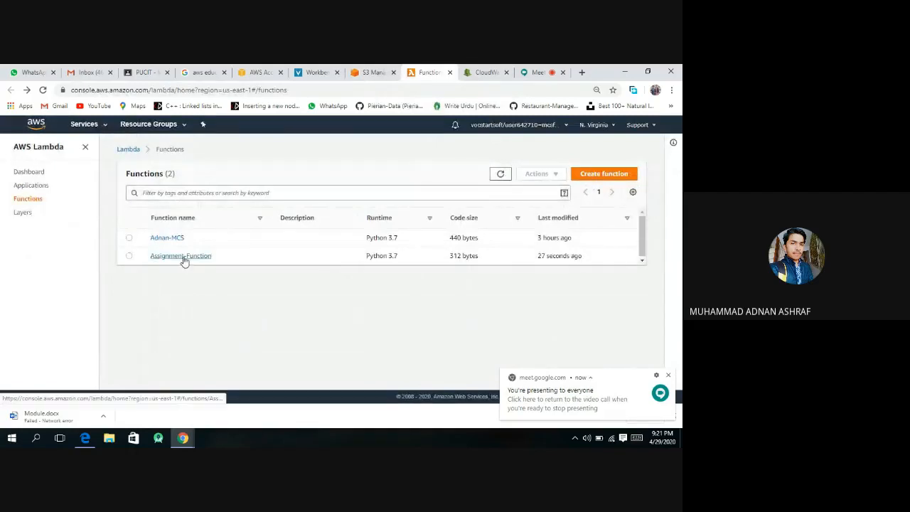
Step: Open Assignment-Function and scroll to its Python handler code below the Designer
click(180, 256)
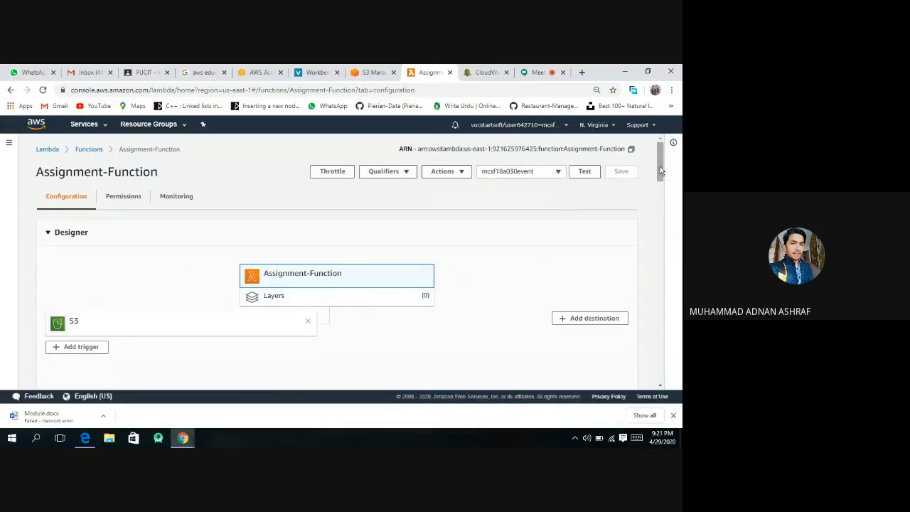
scroll(down, 3)
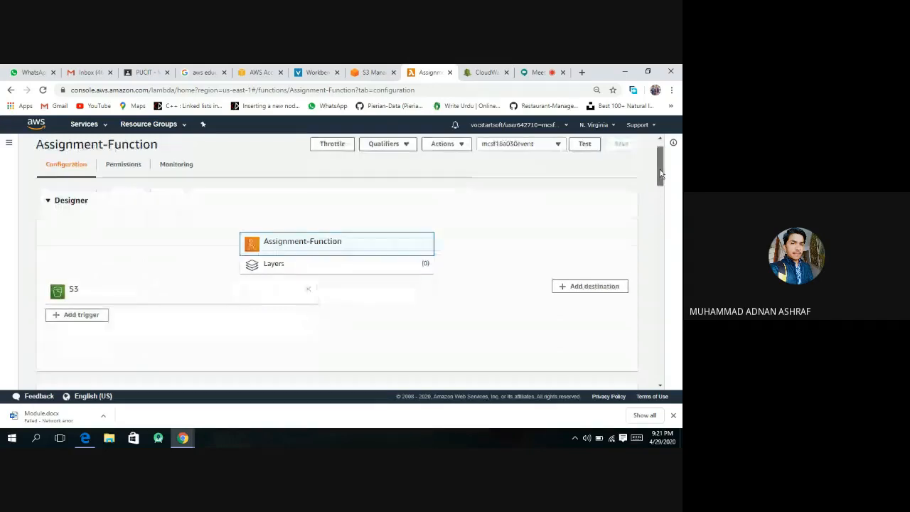
scroll(down, 3)
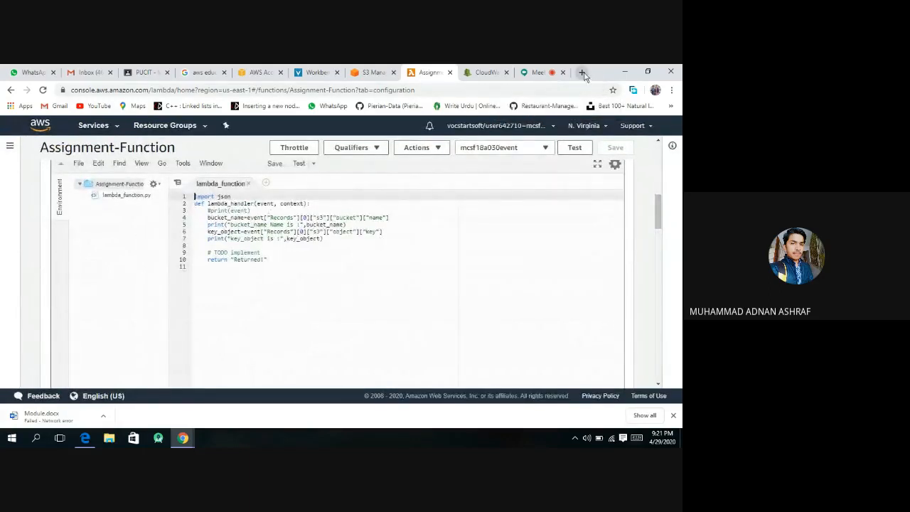
Step: Search Google in a new tab for 'how to extract txt file from s3 bucket'
click(582, 71)
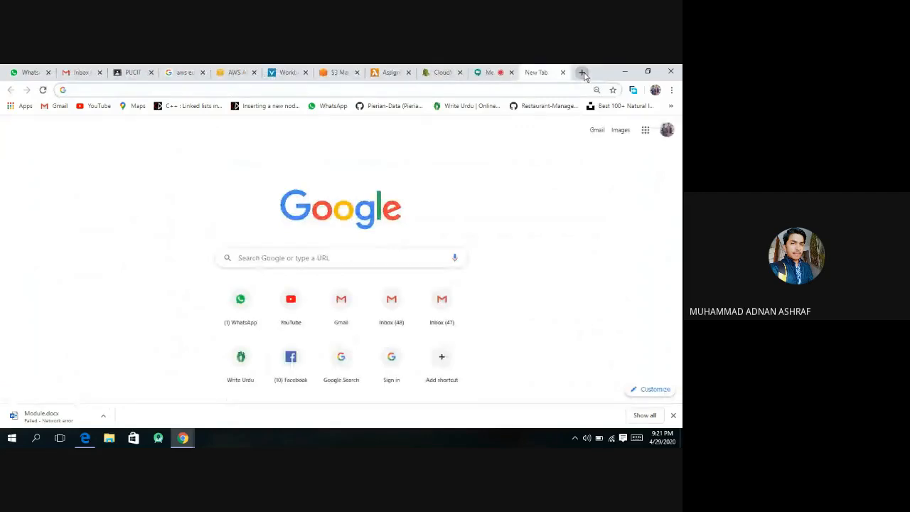
text(how to extract txt file from s3 bucket)
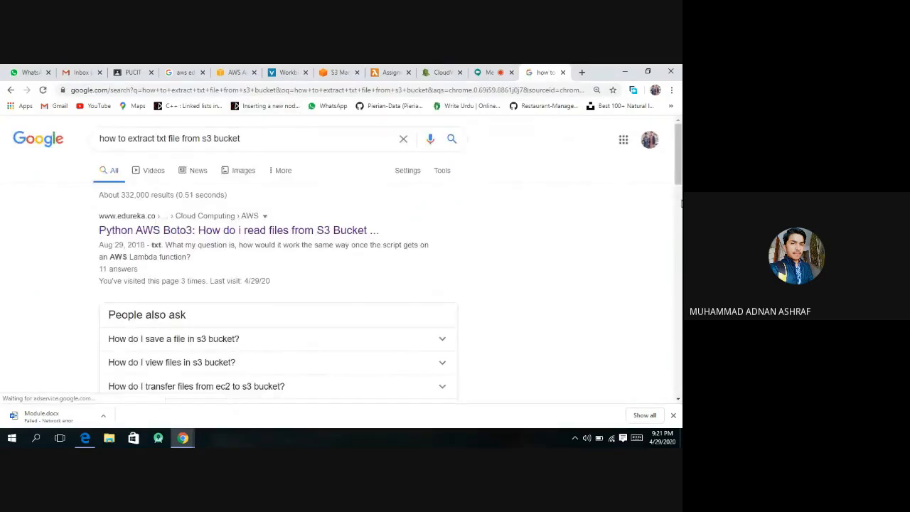
scroll(down, 3)
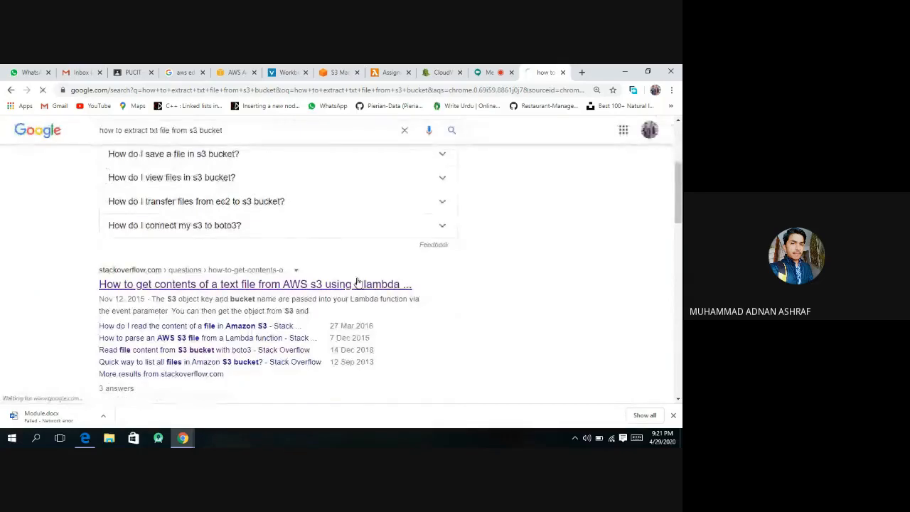
Step: Copy the Stack Overflow answer's boto3 file-reading lines and bring them to the Lambda editor
click(255, 284)
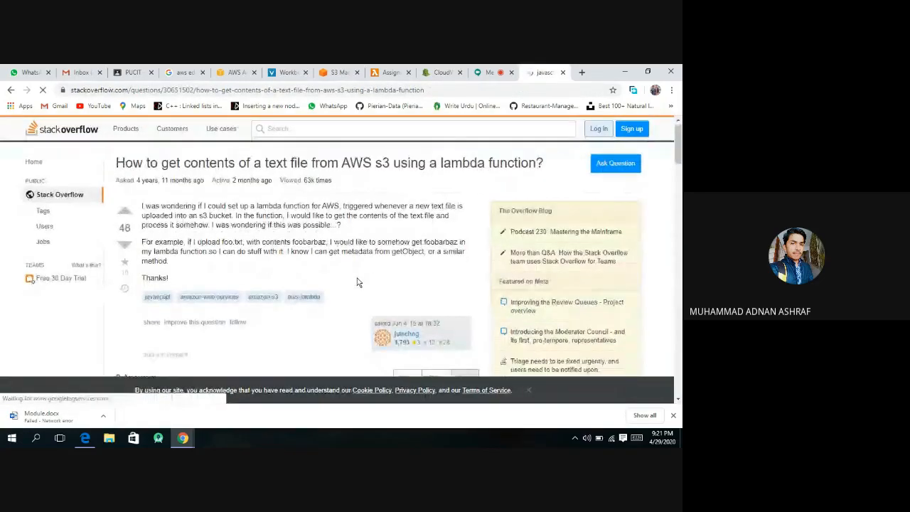
scroll(down, 3)
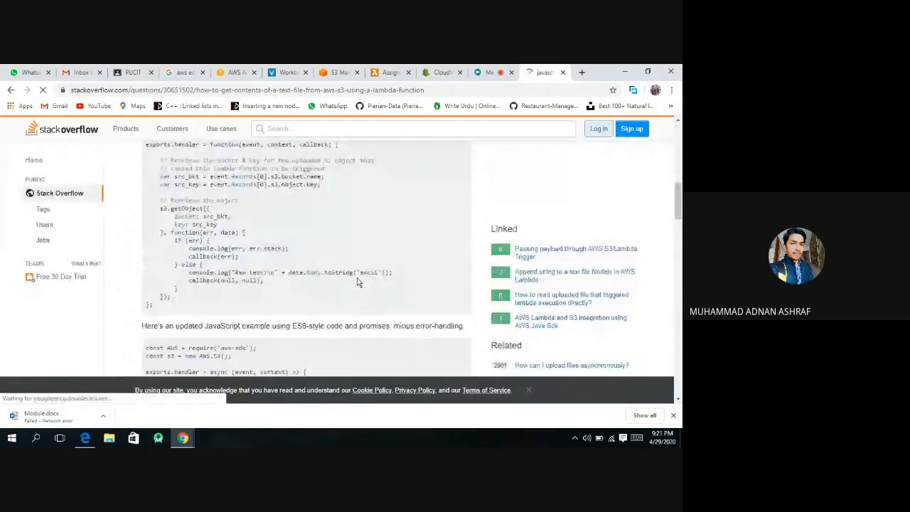
scroll(down, 3)
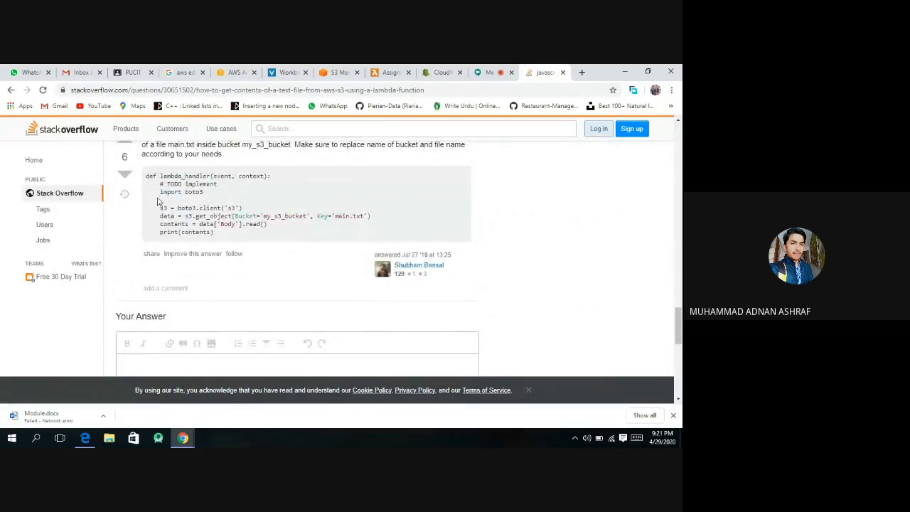
drag(156, 208, 276, 227)
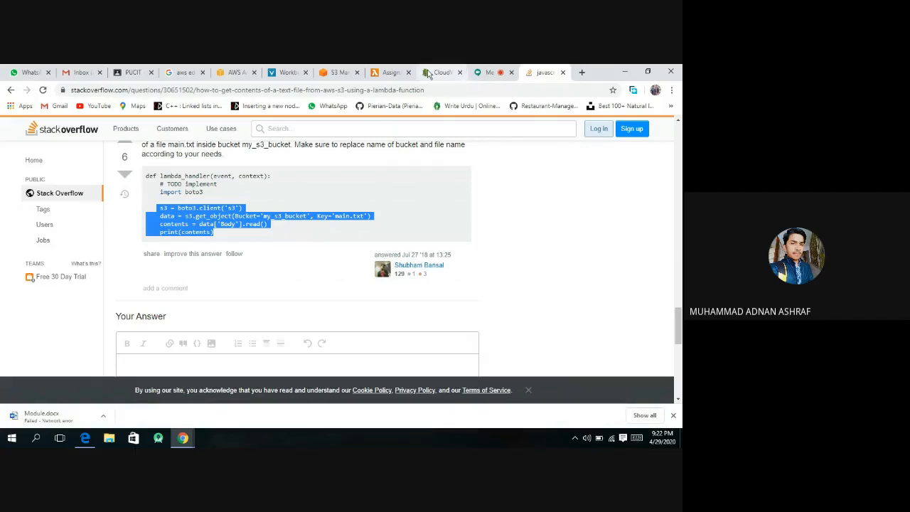
click(390, 71)
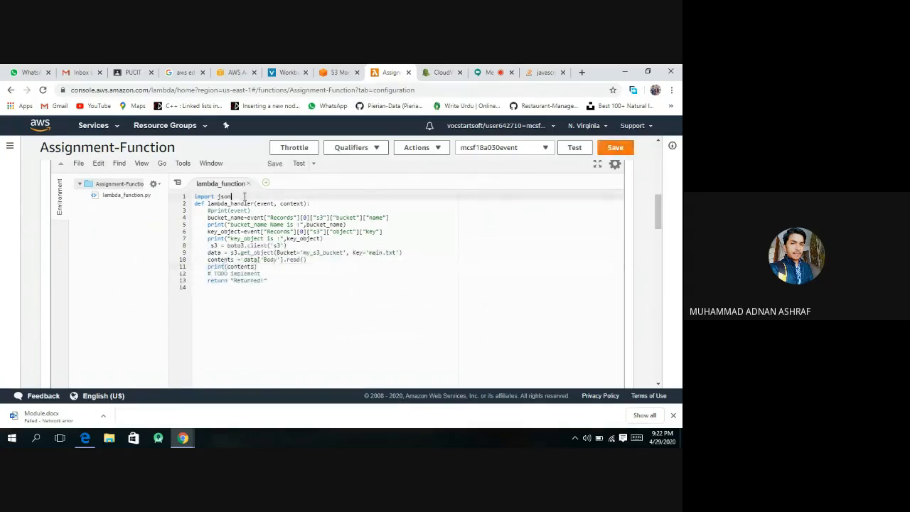
Step: Add import boto3 and make get_object use bucket_name and key_object instead of hard-coded values
text(import)
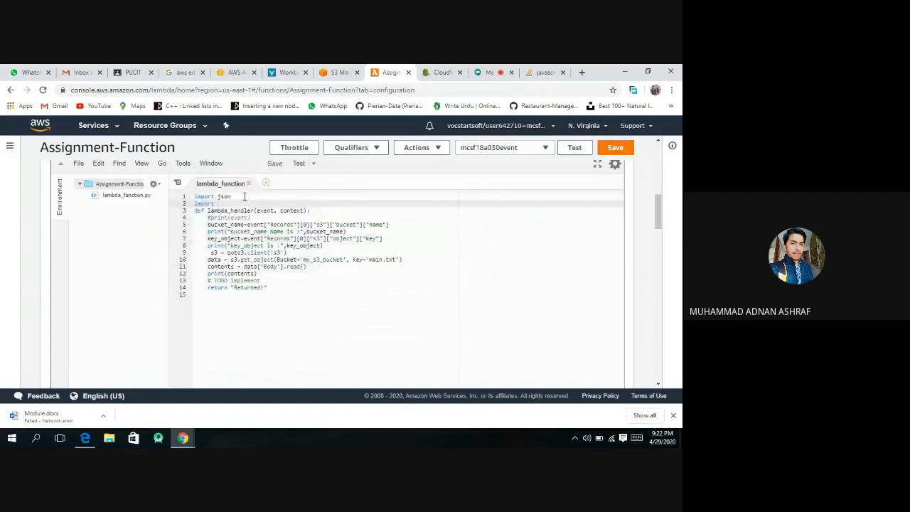
text(boto3)
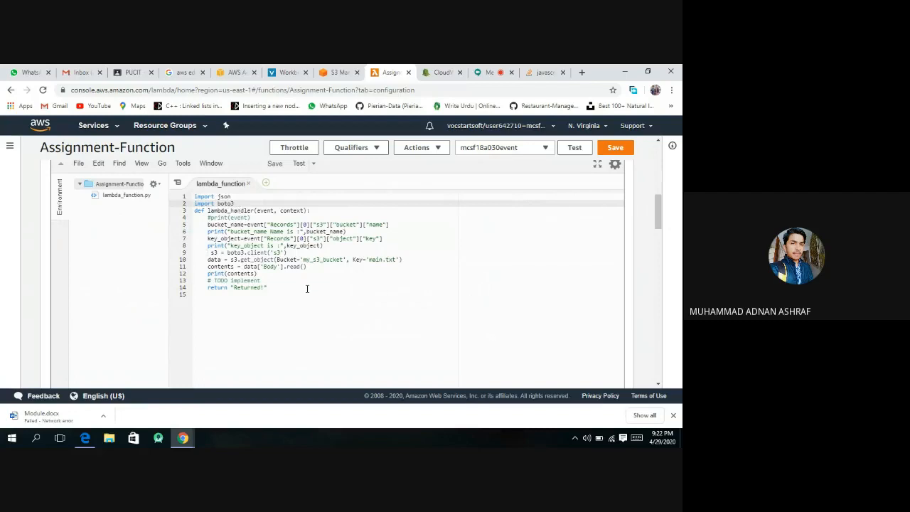
mouse_move(300, 262)
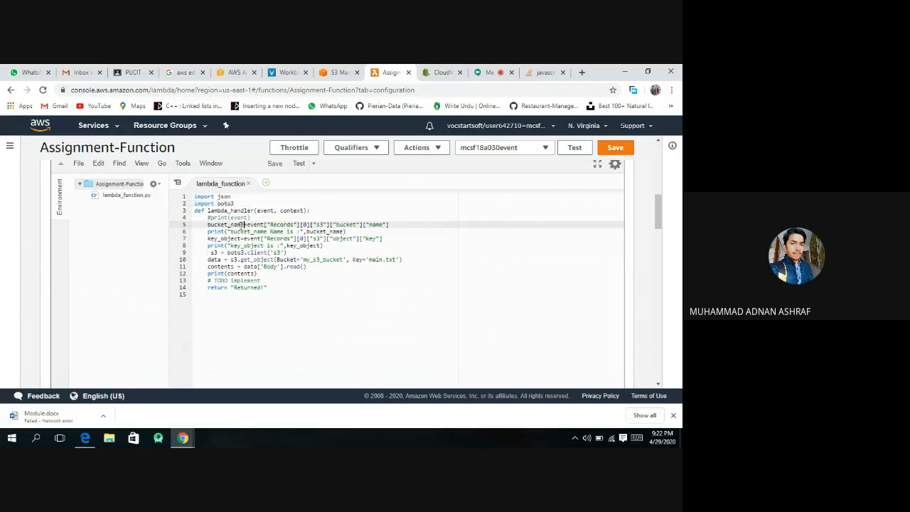
double_click(225, 225)
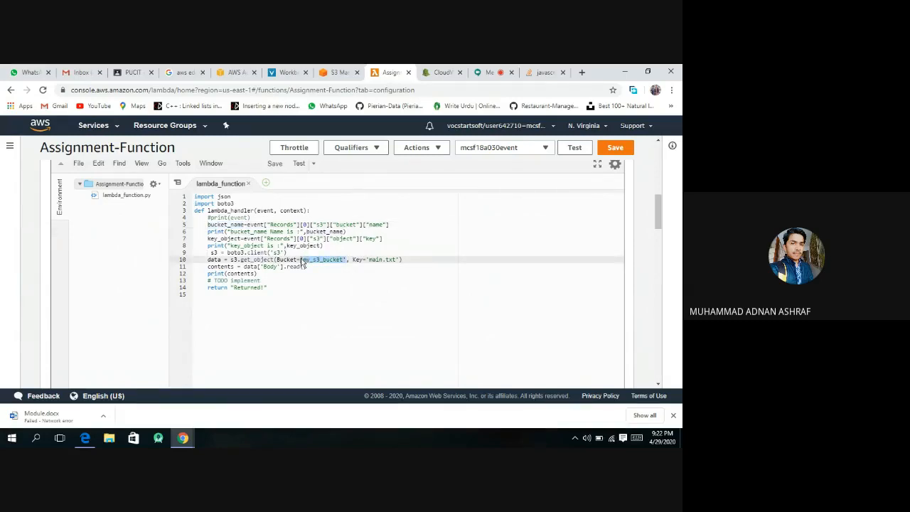
text(bucket_name)
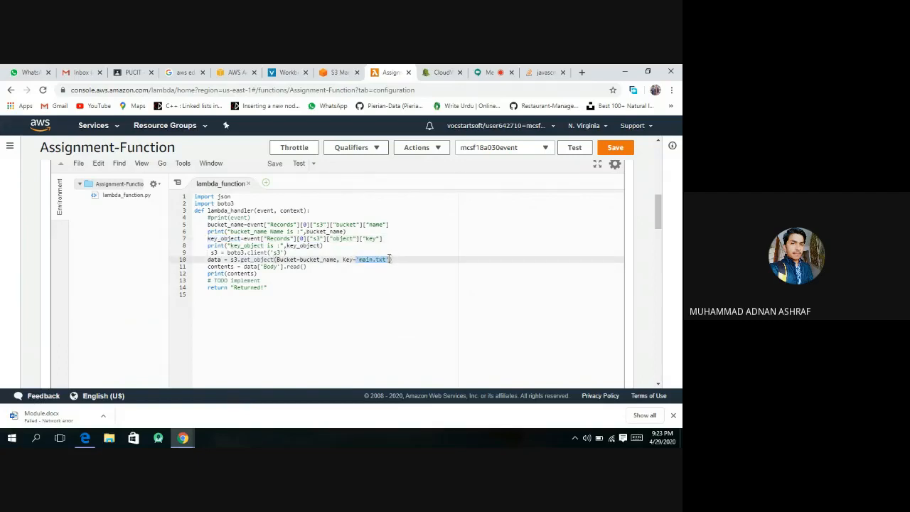
text(key_object)
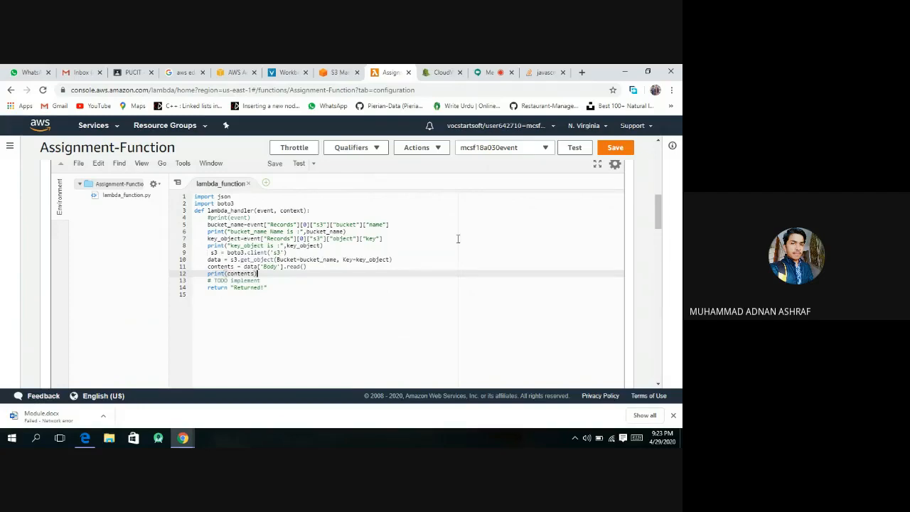
Step: Shrink the Chrome window to the left half so the desktop files are visible beside the code
click(614, 147)
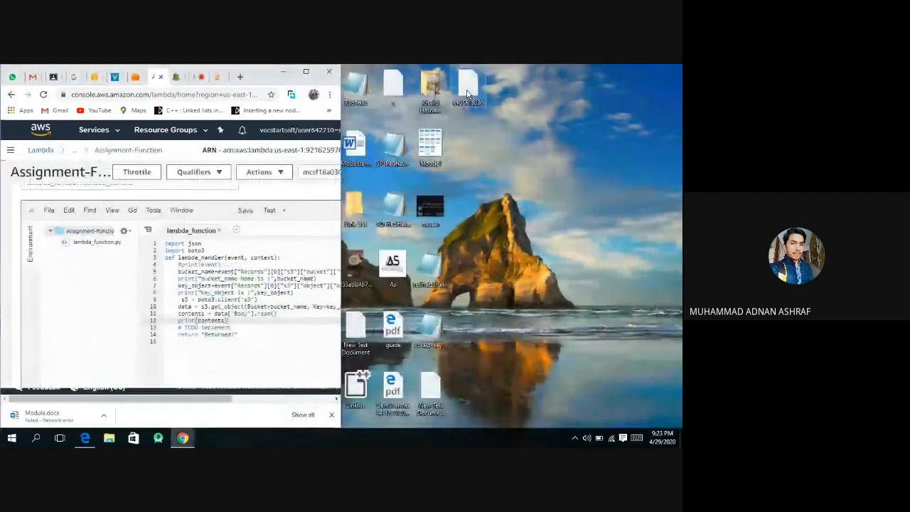
double_click(466, 86)
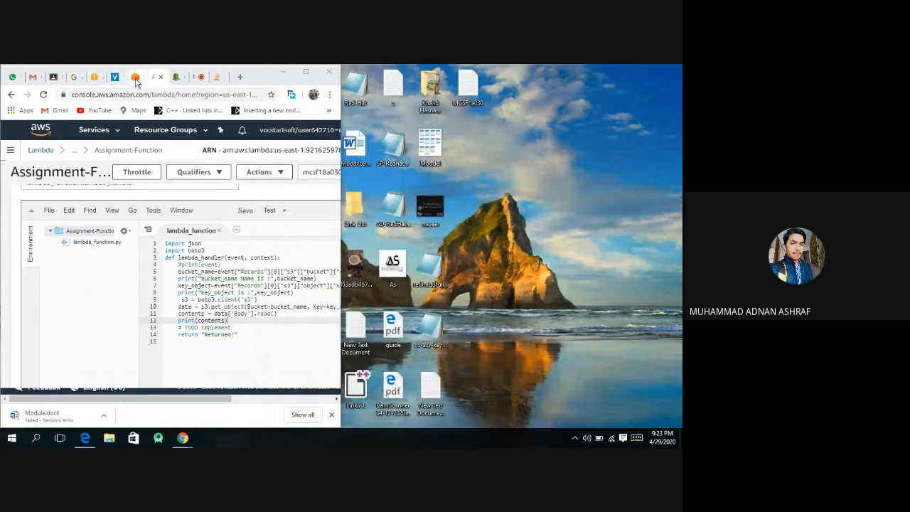
Step: Navigate the S3 console into the folder of mcsf18a030-bucket
click(135, 77)
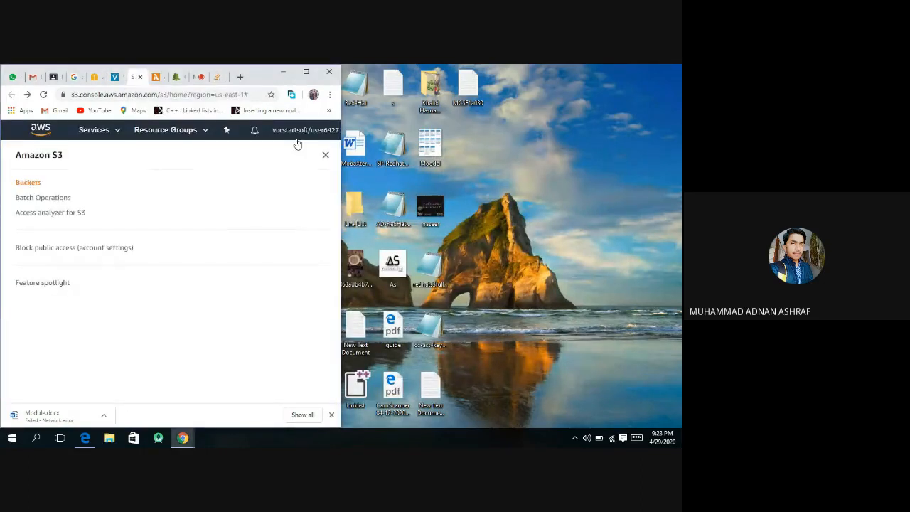
click(29, 182)
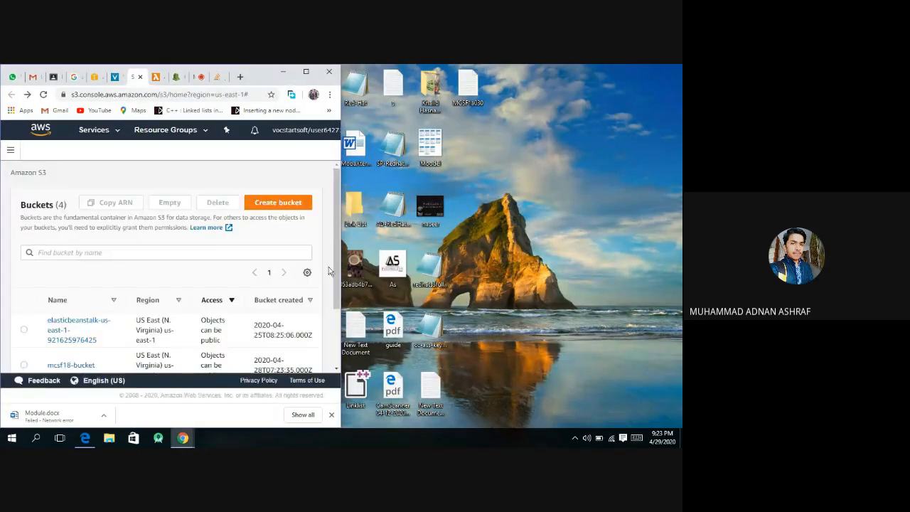
scroll(down, 3)
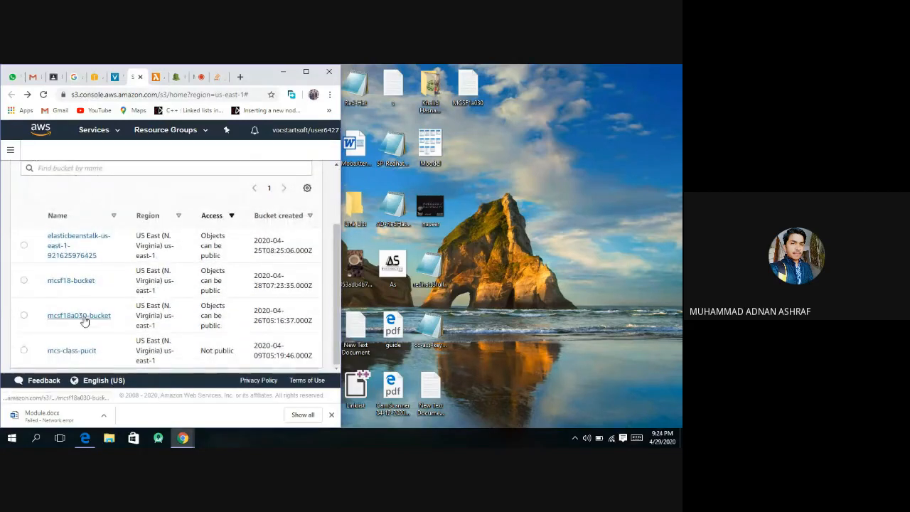
click(78, 315)
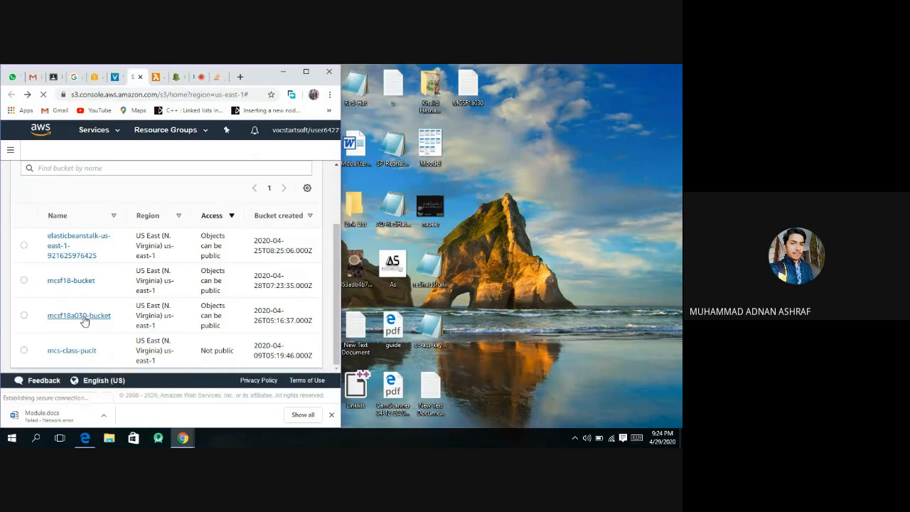
click(80, 316)
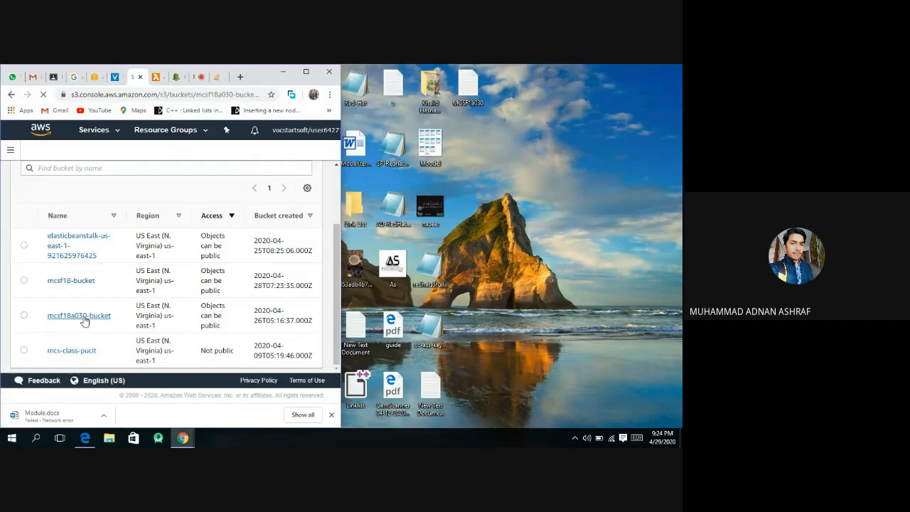
click(78, 316)
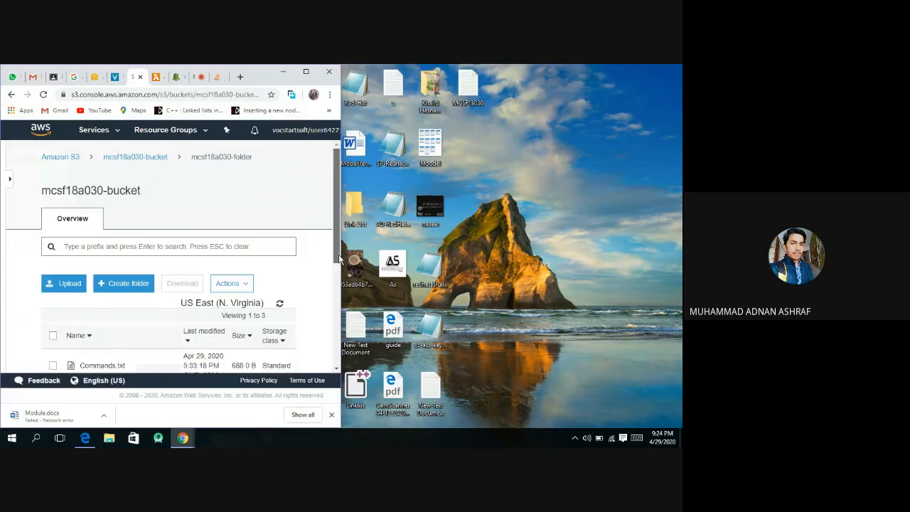
scroll(down, 3)
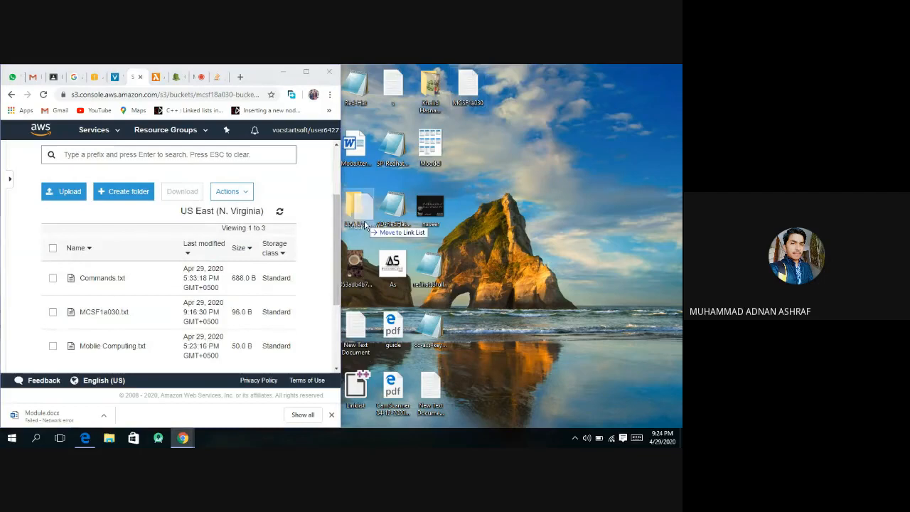
Step: Upload MCSF1a030.txt from the desktop into the bucket folder
click(63, 190)
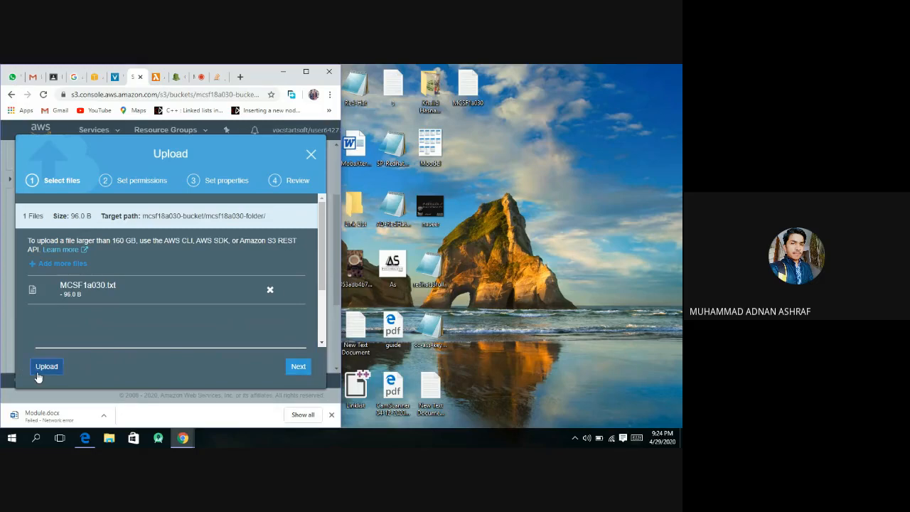
click(45, 366)
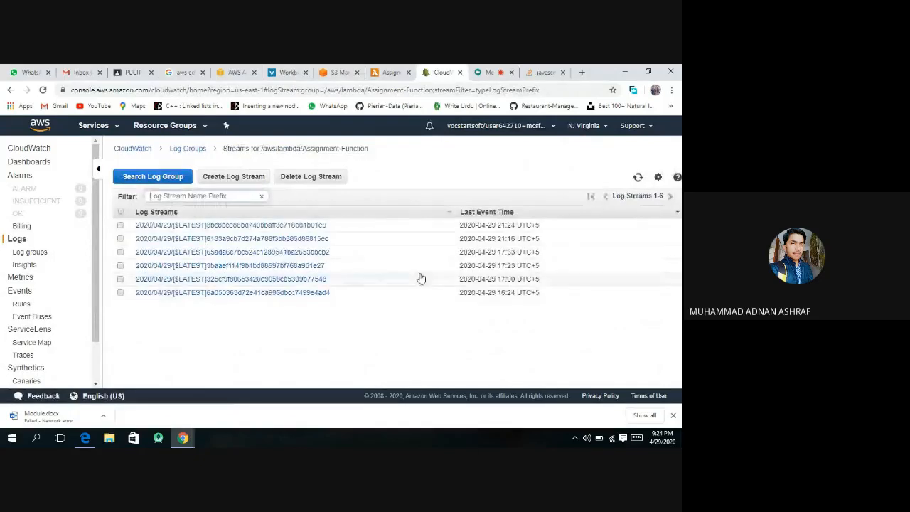
mouse_move(503, 233)
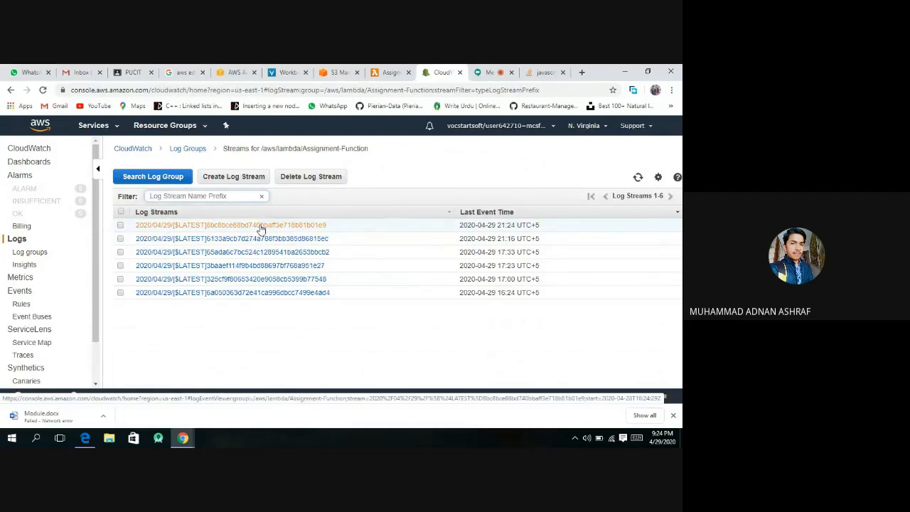
Step: Read the newest CloudWatch log stream's unexpected-indent error and return to the Lambda code
click(230, 225)
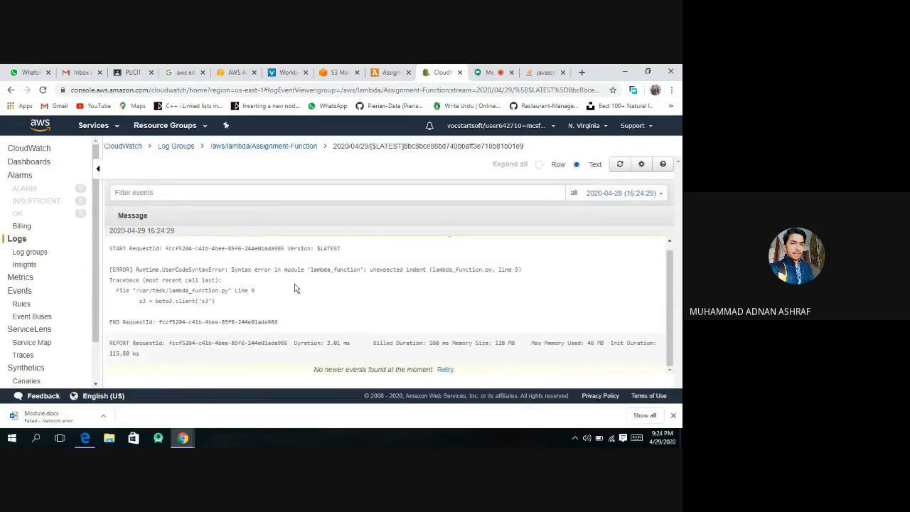
mouse_move(398, 302)
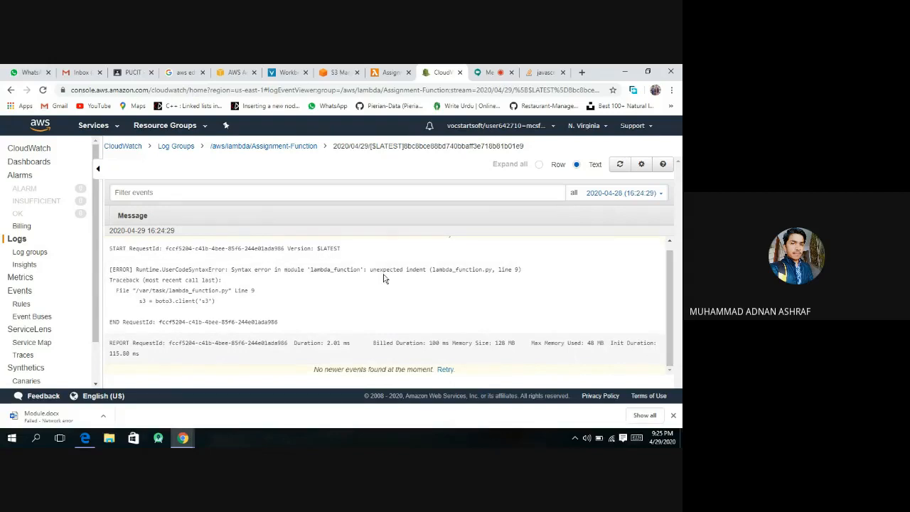
mouse_move(456, 287)
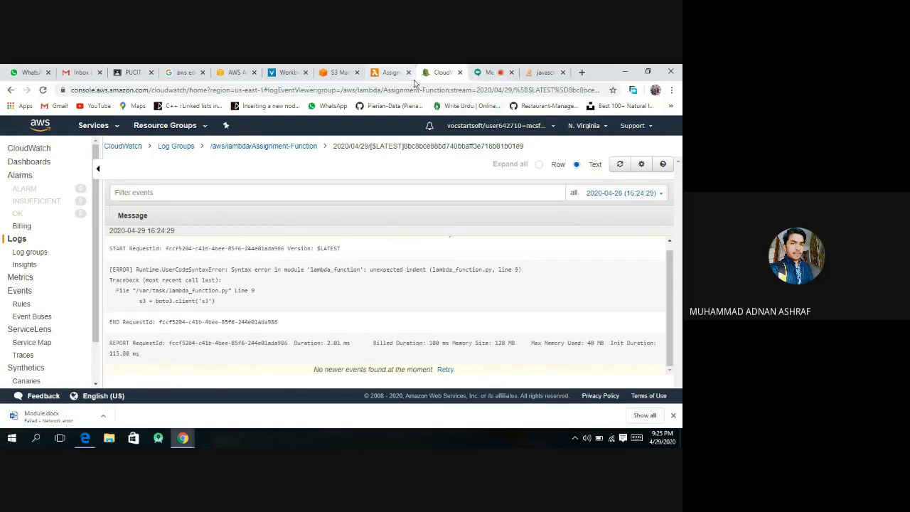
click(390, 71)
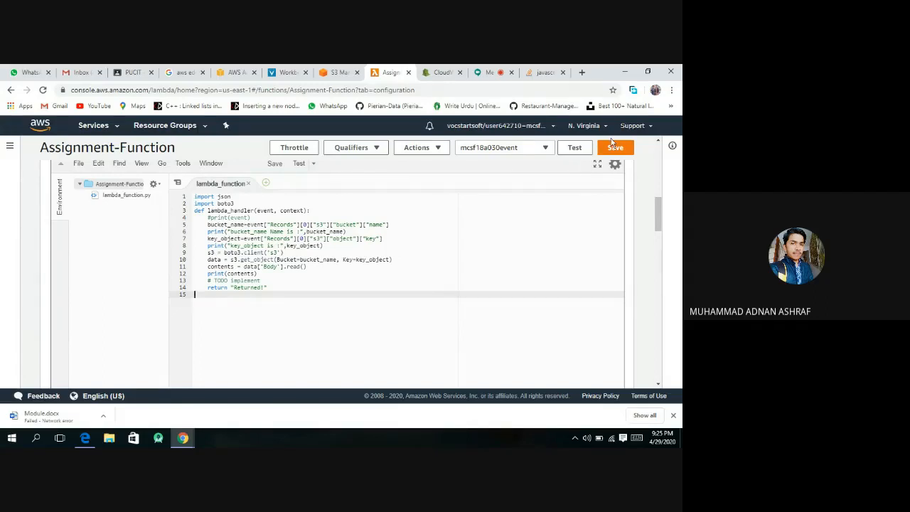
Step: Save the corrected Assignment-Function code and return to the CloudWatch log events
click(614, 146)
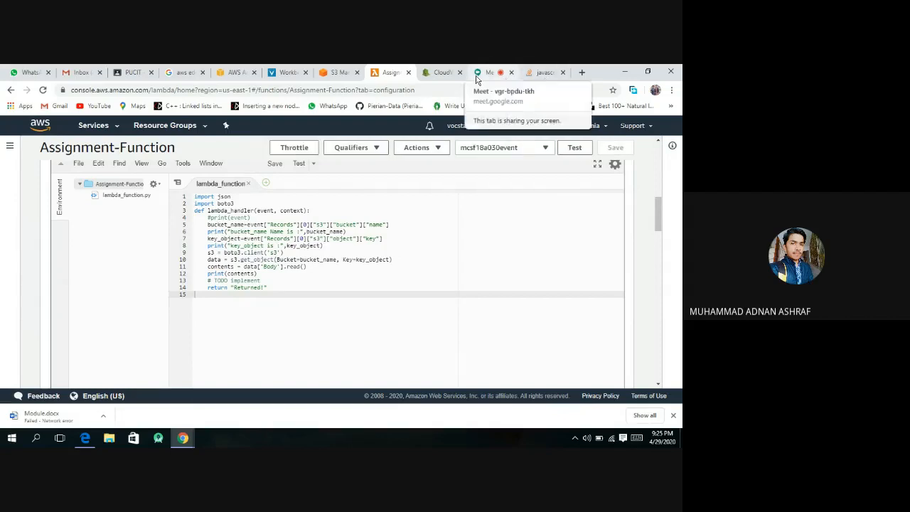
click(441, 71)
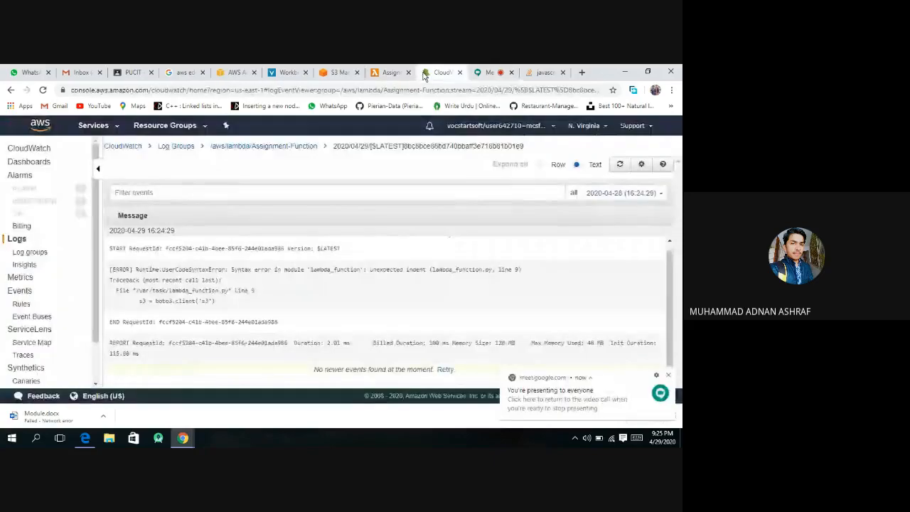
mouse_move(338, 72)
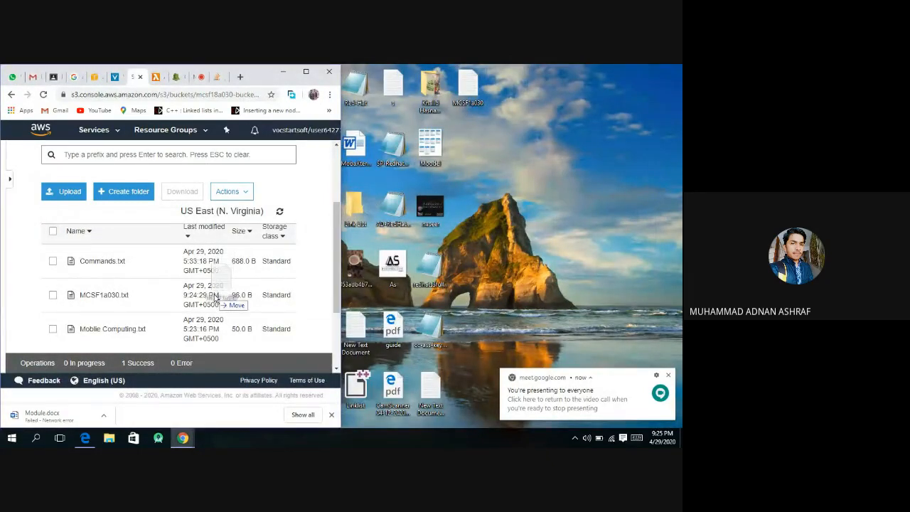
Step: Re-upload MCSF1a030.txt to the S3 folder and switch to the CloudWatch log streams
click(62, 191)
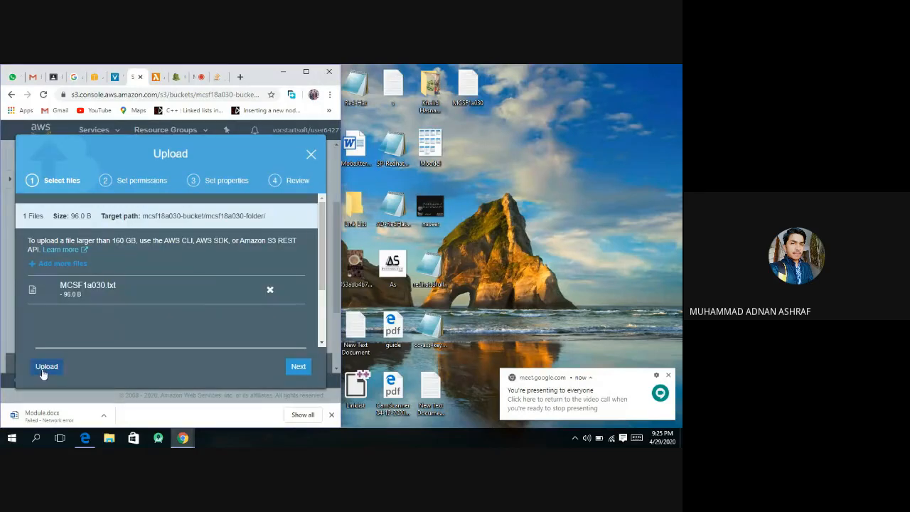
click(45, 367)
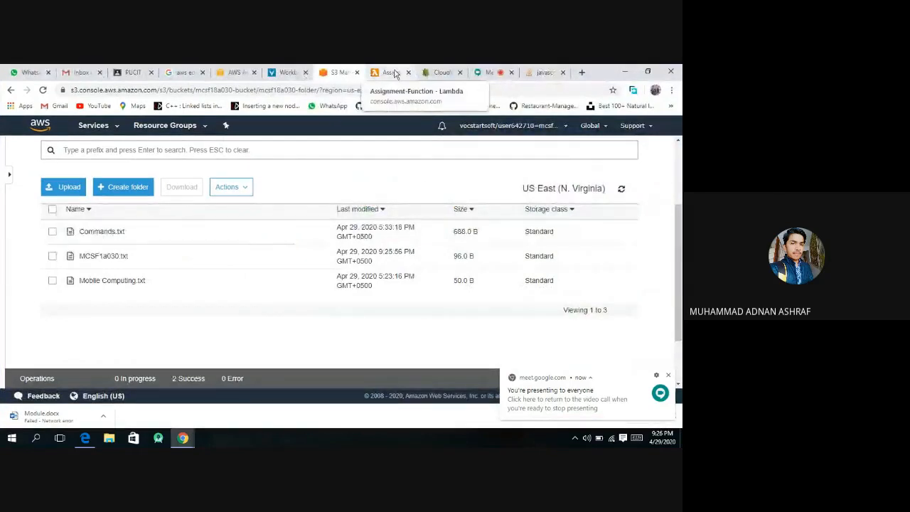
click(443, 72)
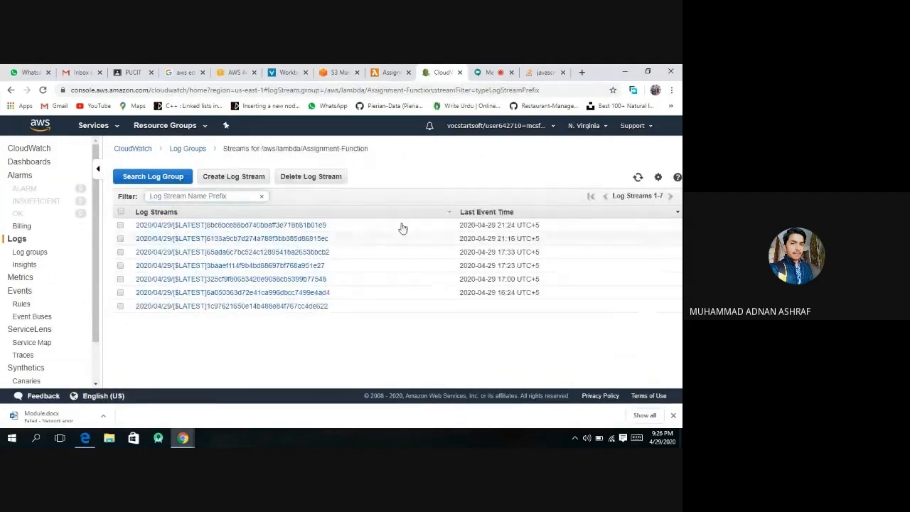
mouse_move(310, 239)
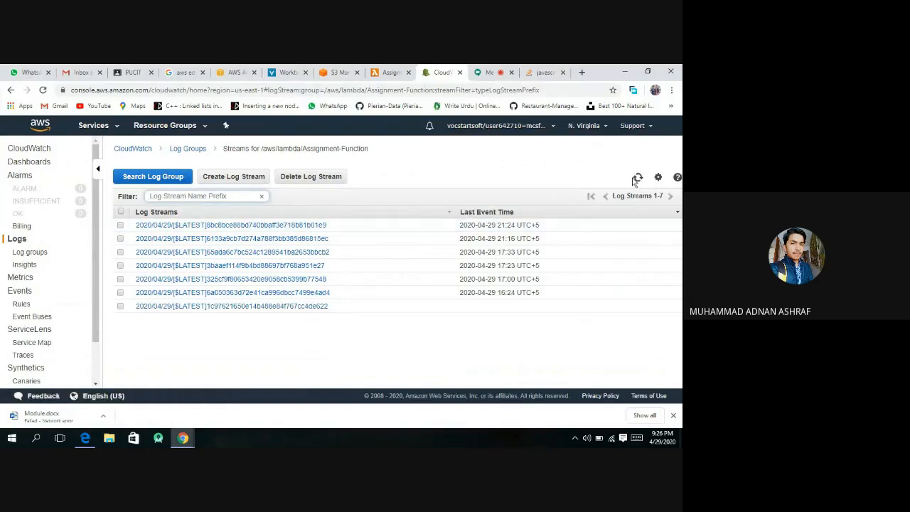
Step: Refresh the log streams and load the newest Assignment-Function stream
click(637, 176)
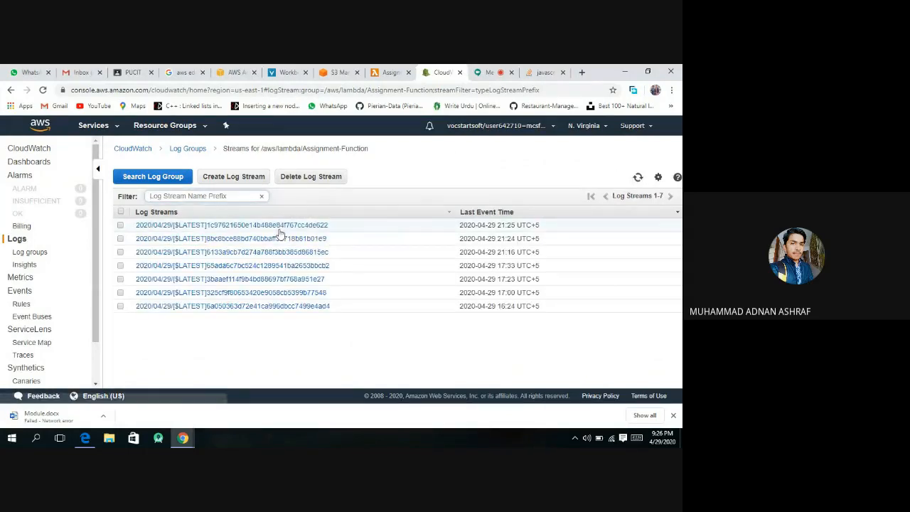
click(231, 225)
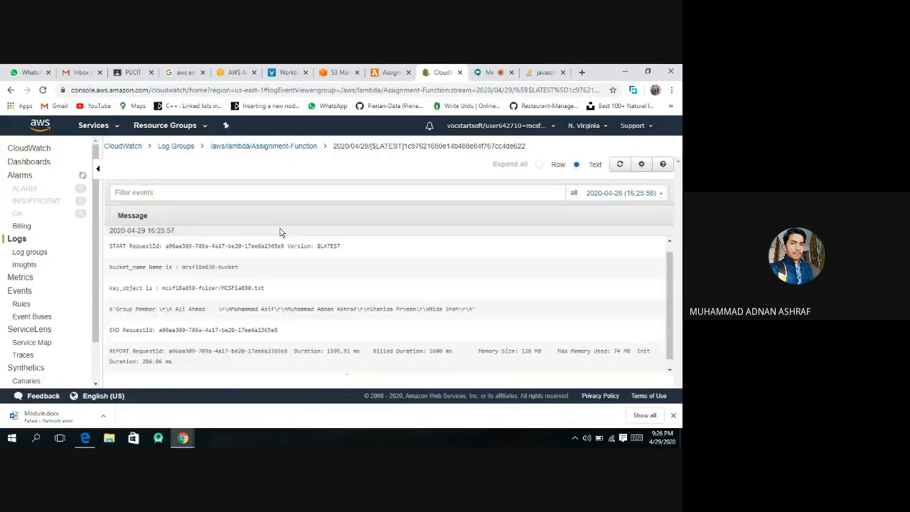
mouse_move(392, 335)
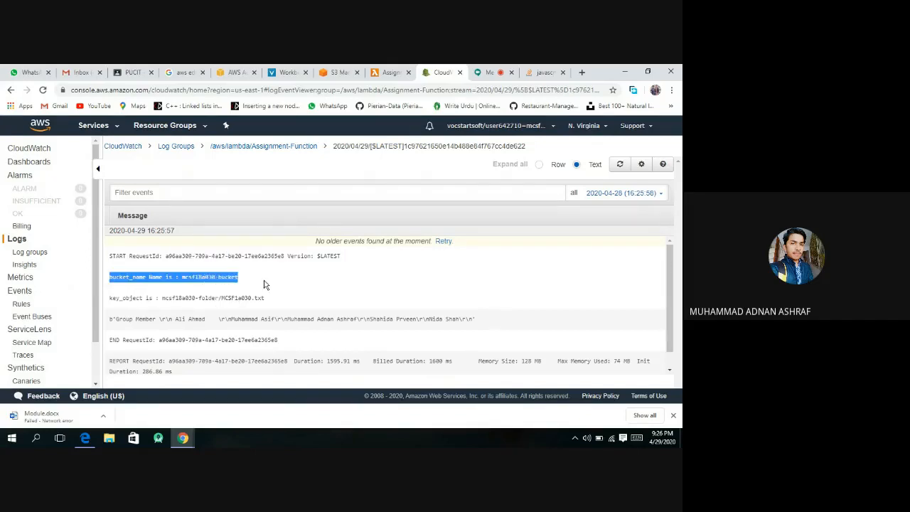
mouse_move(269, 287)
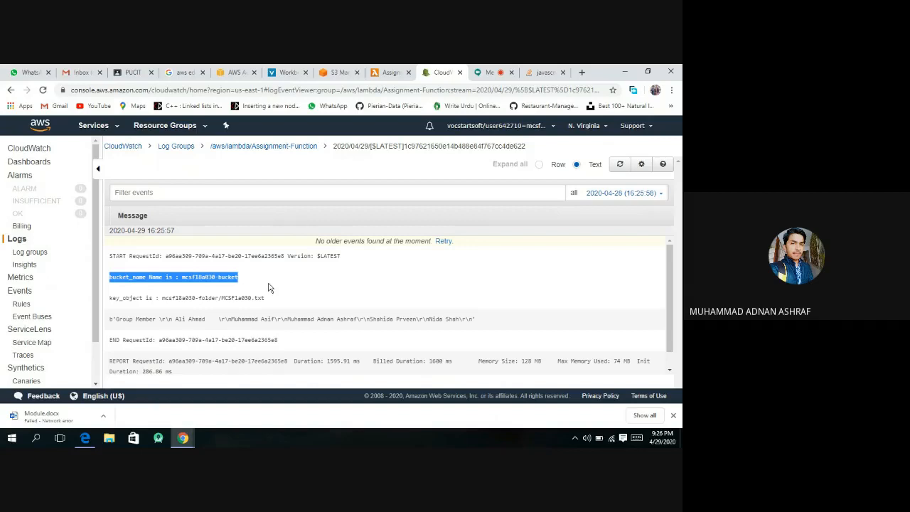
mouse_move(179, 305)
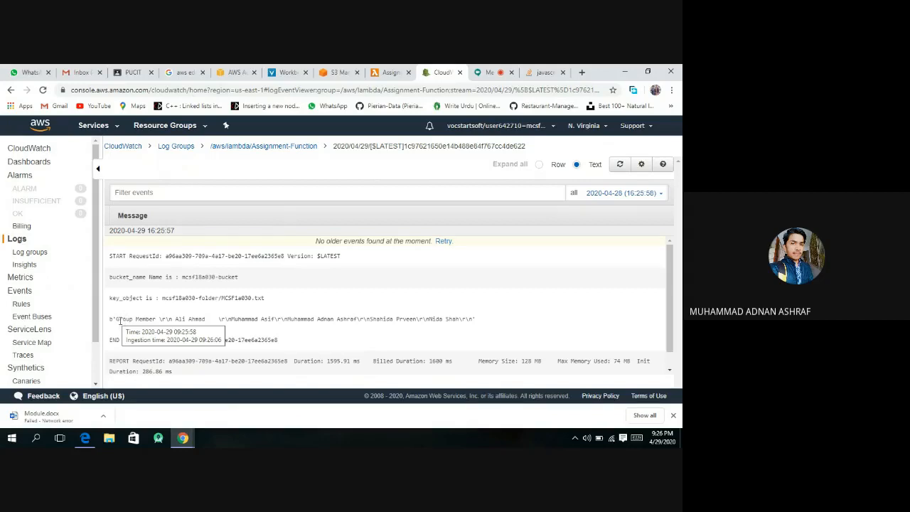
Step: Highlight the logged bucket name, object key and group-member names in the stream
double_click(134, 319)
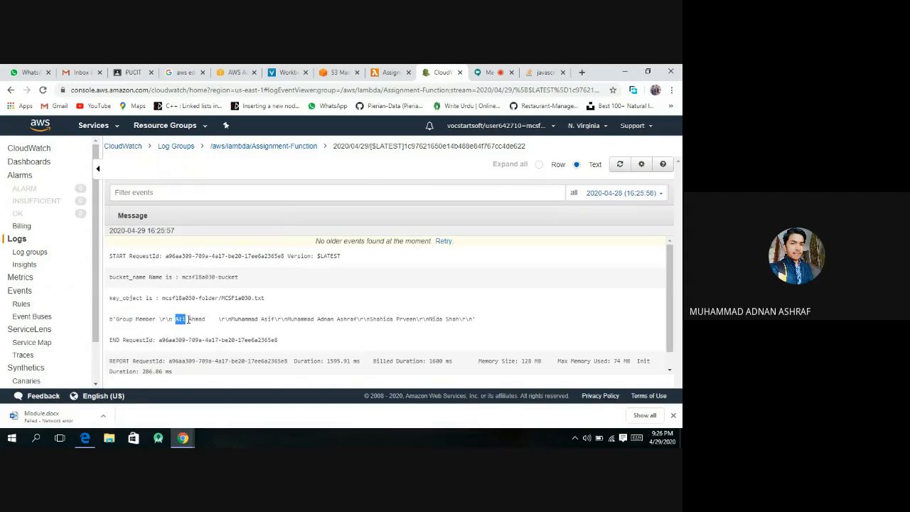
drag(191, 318, 273, 319)
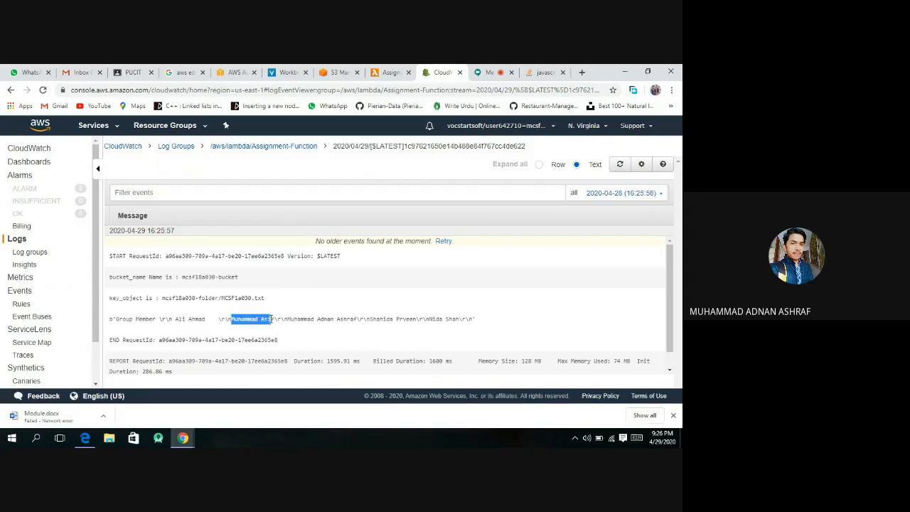
drag(291, 319, 350, 319)
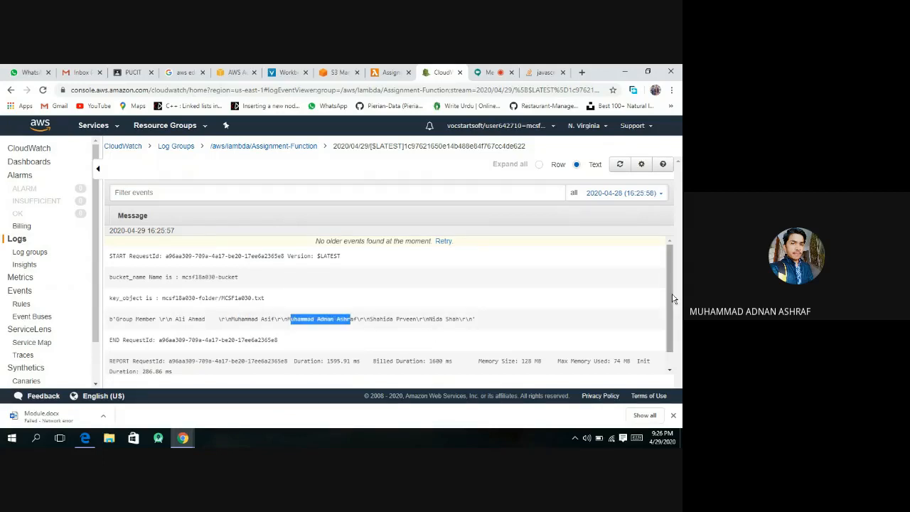
scroll(down, 3)
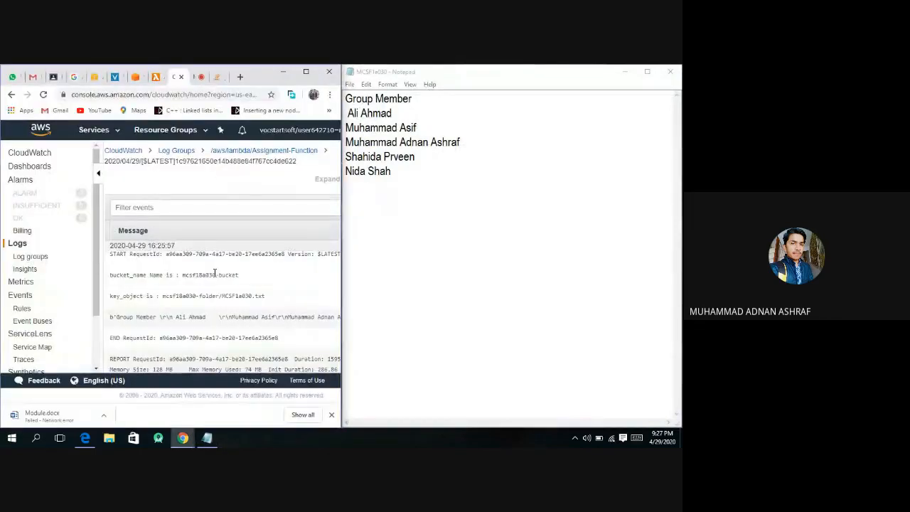
Step: Scroll the CloudWatch log events beside MCSF1a030.txt in Notepad to confirm they match
scroll(down, 3)
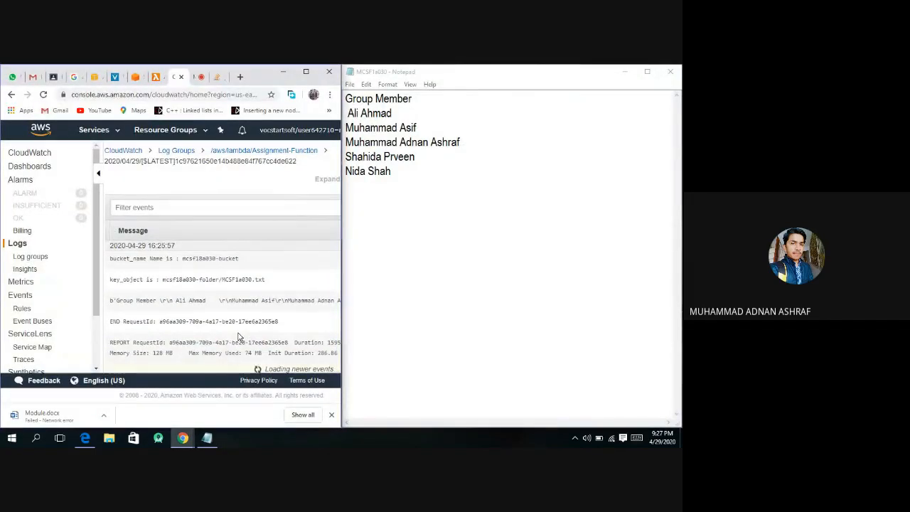